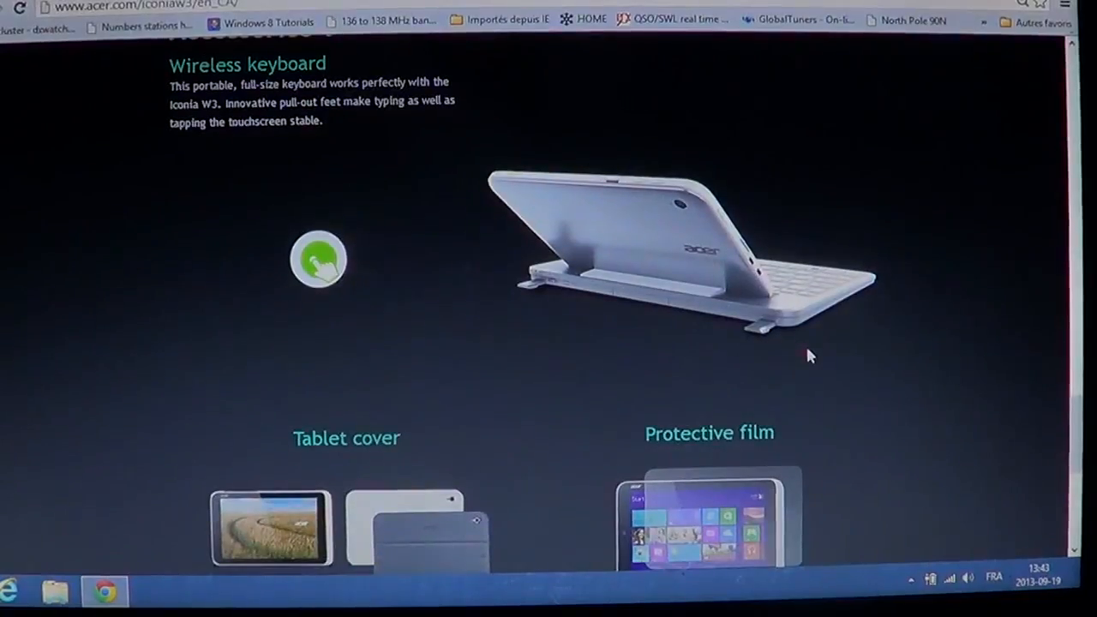
Step: Scroll around the current page before leaving it
scroll("down", 3)
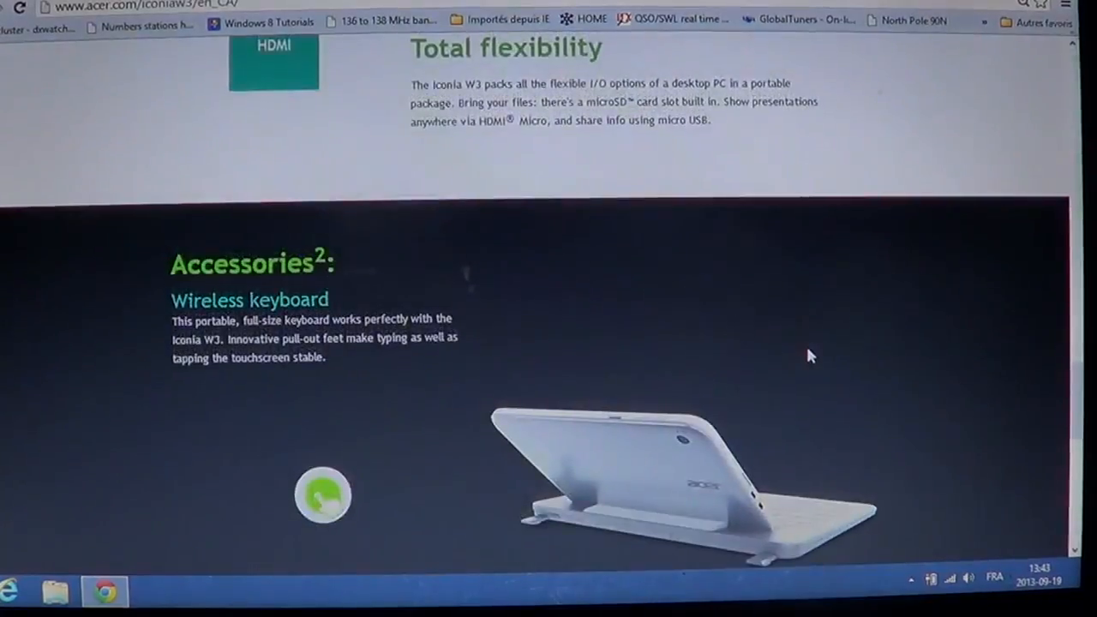
scroll("up", 3)
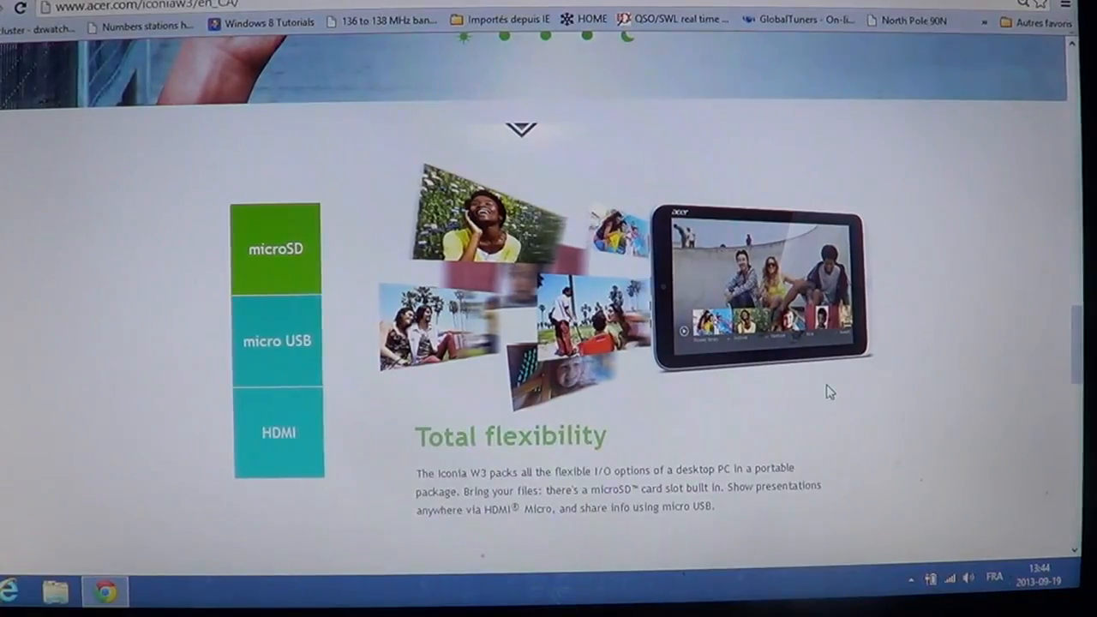
scroll("up", 3)
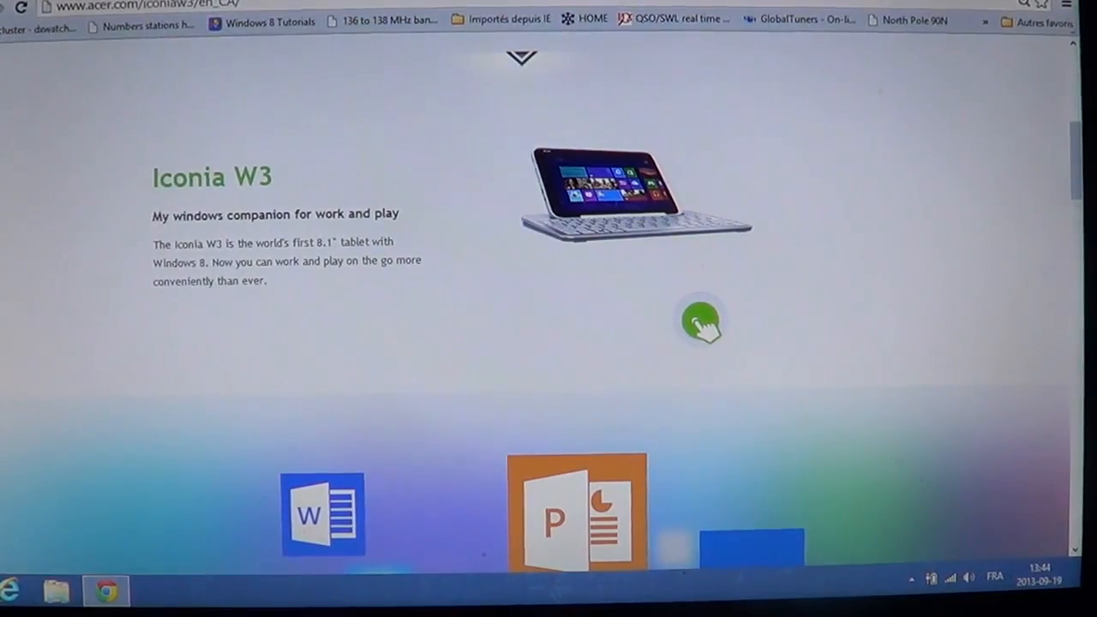
Step: Switch to the CNET tab and scroll through the Iconia W3 display, processor, memory and price specs
left_click(703, 326)
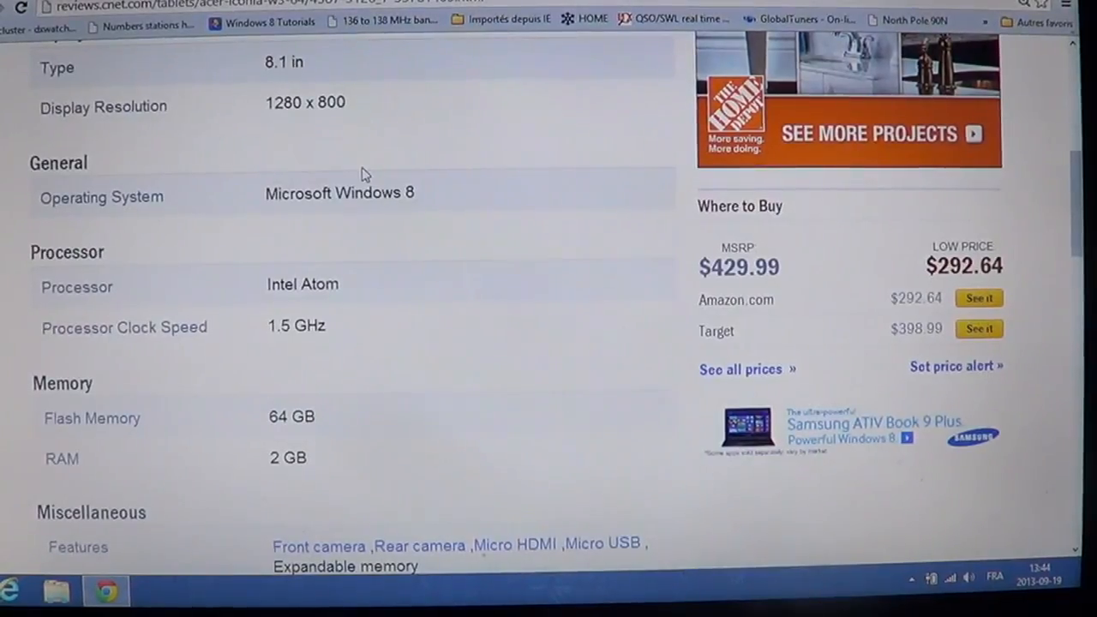
scroll("up", 3)
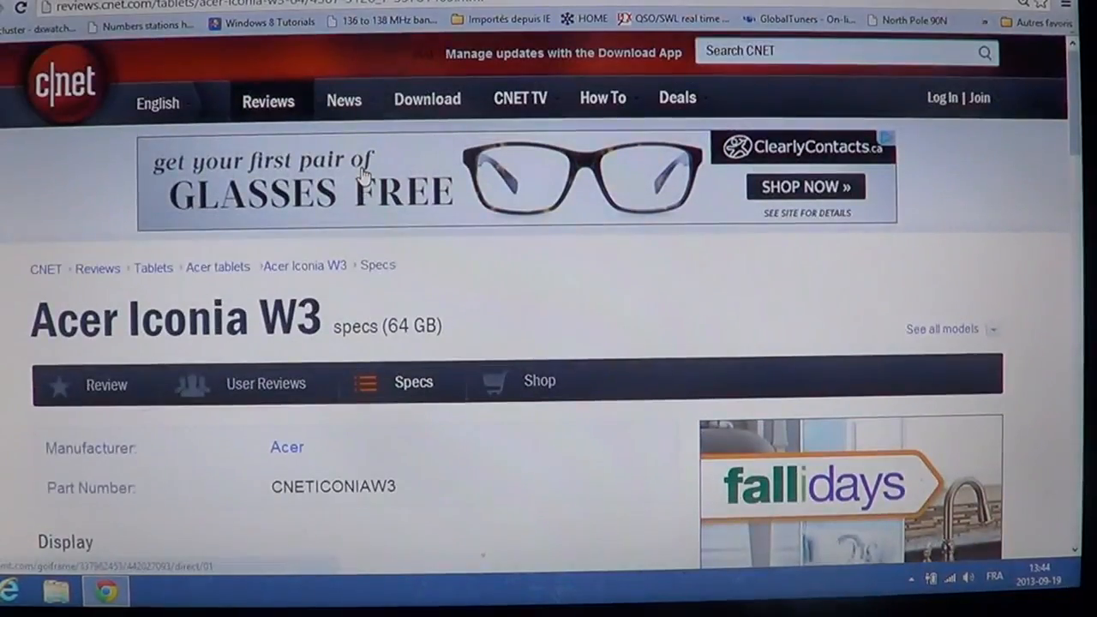
scroll("down", 3)
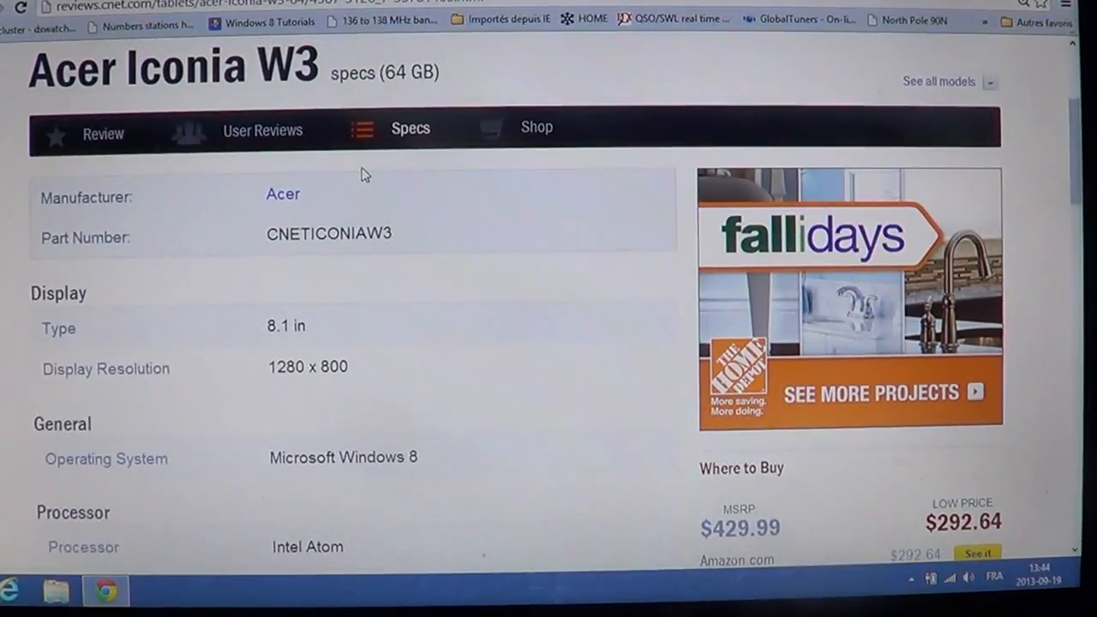
scroll("down", 3)
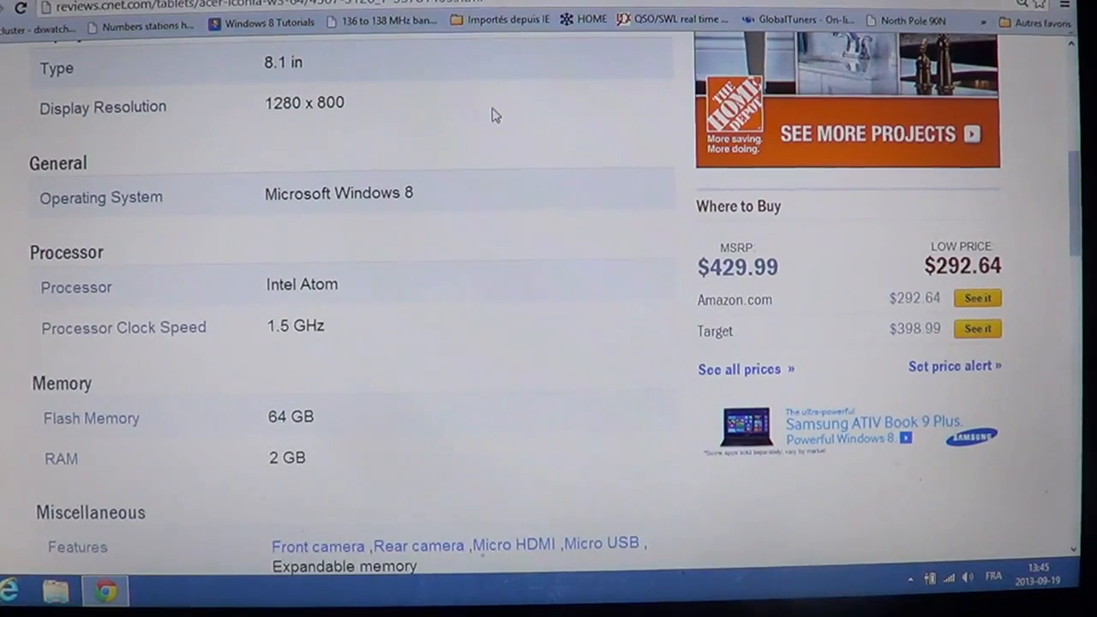
scroll("down", 3)
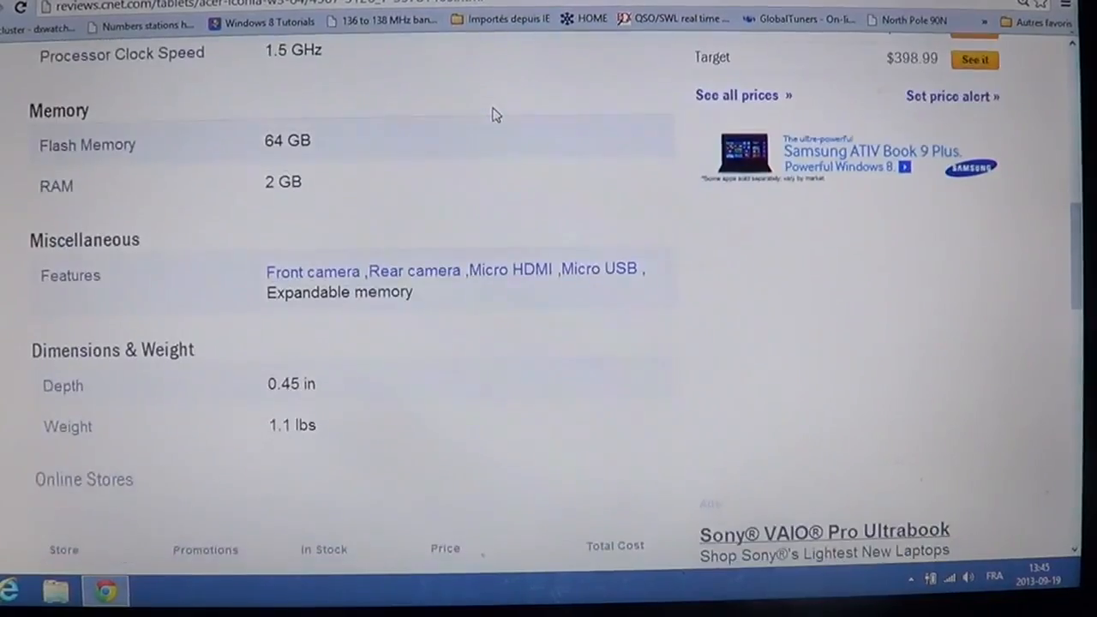
scroll("down", 3)
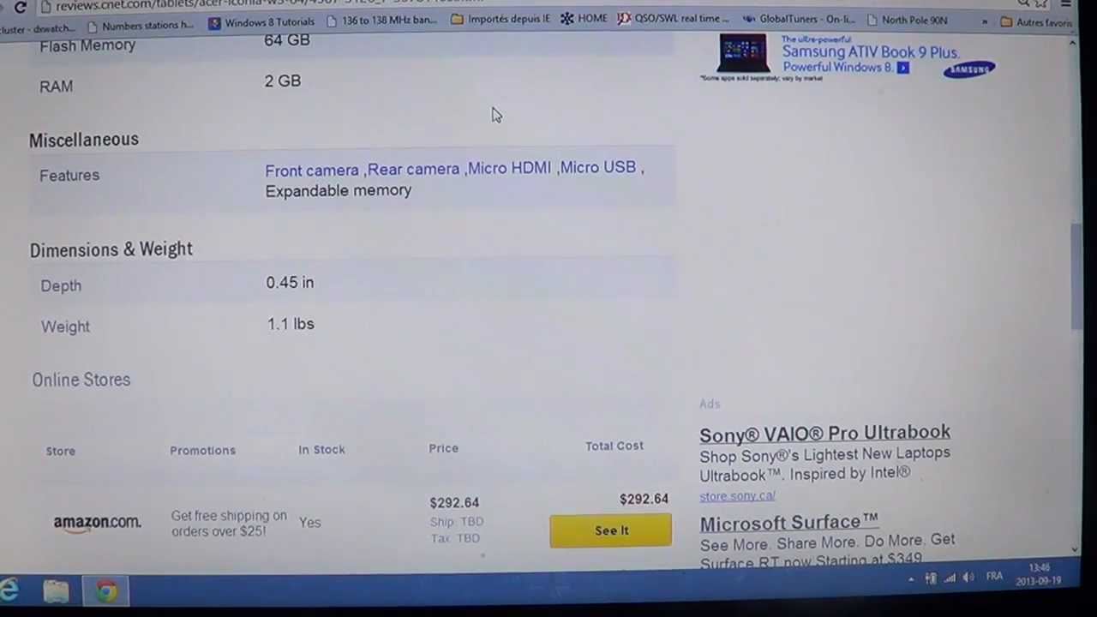
scroll("down", 3)
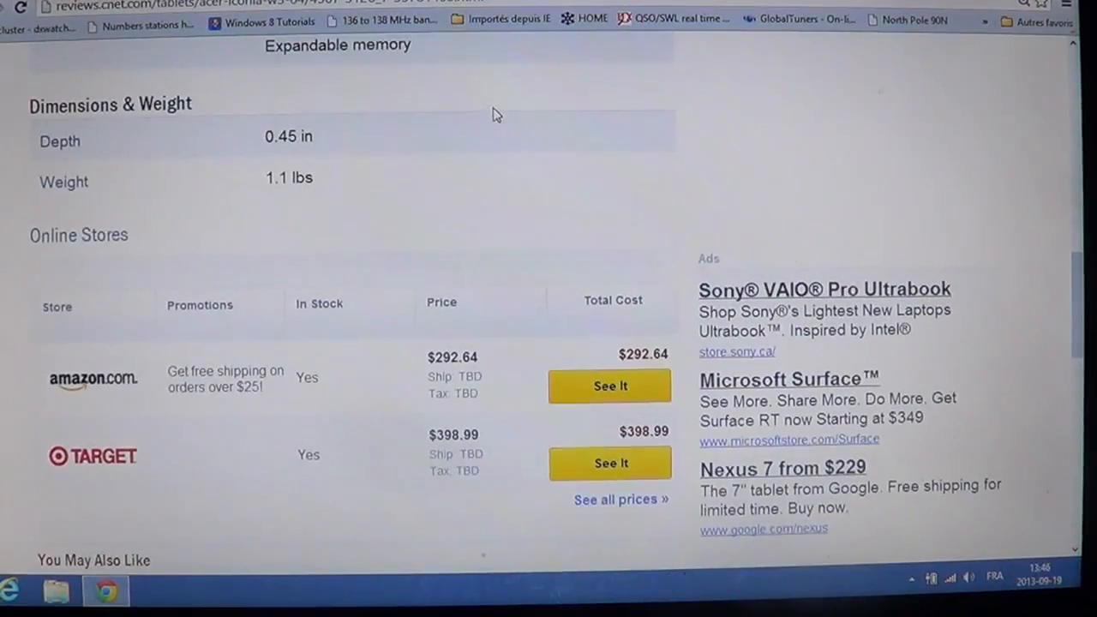
scroll("up", 3)
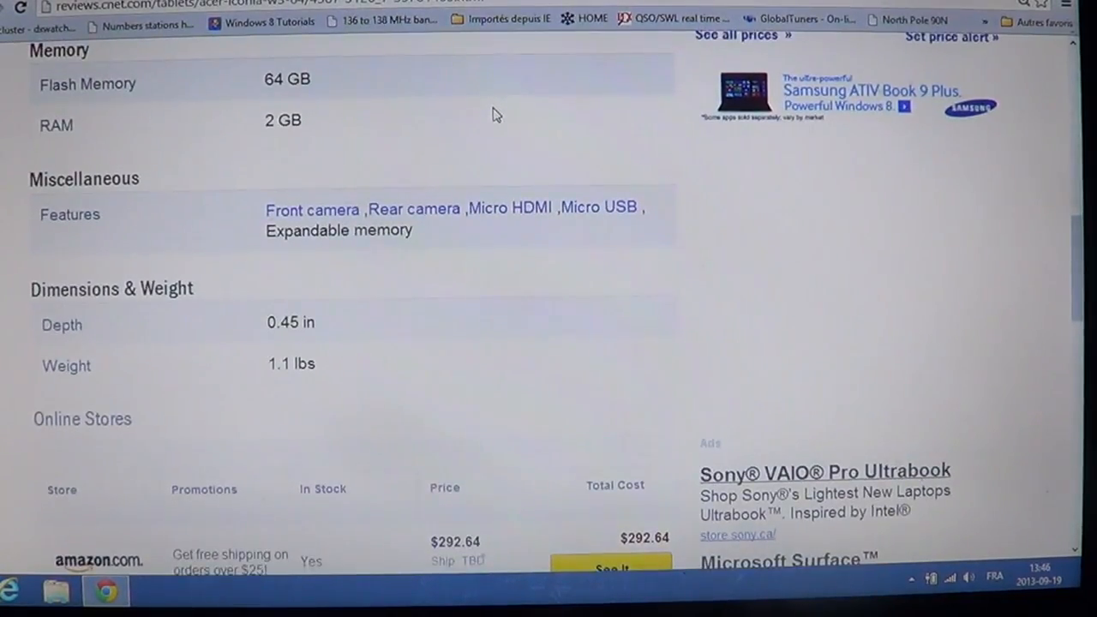
scroll("up", 3)
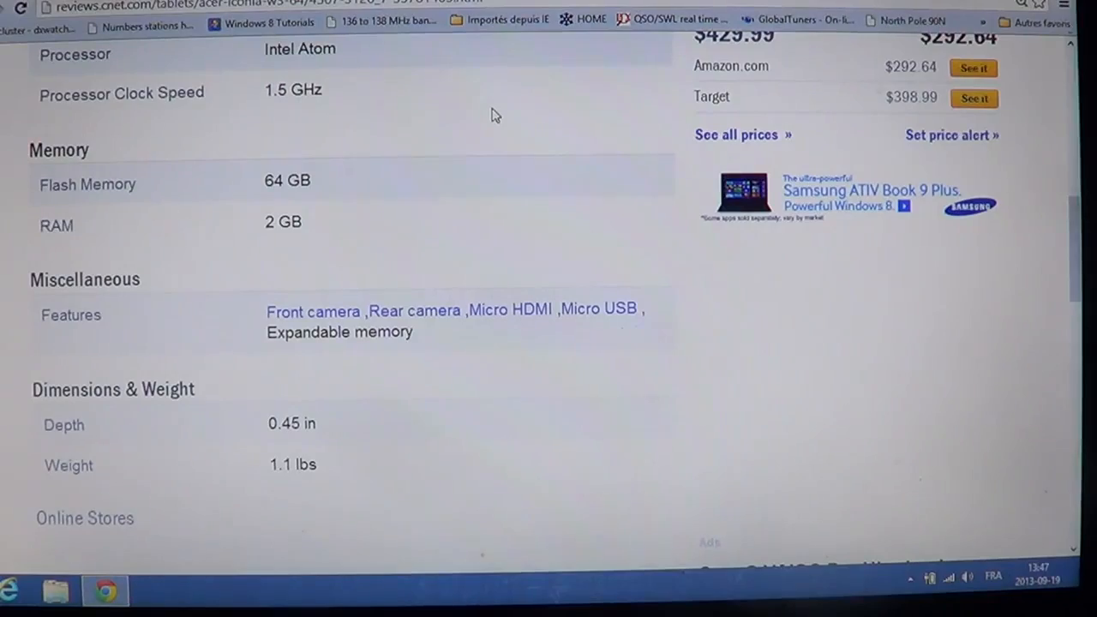
Step: Return to Acer's Iconia W3 page and change the product image to back and side views
scroll("down", 3)
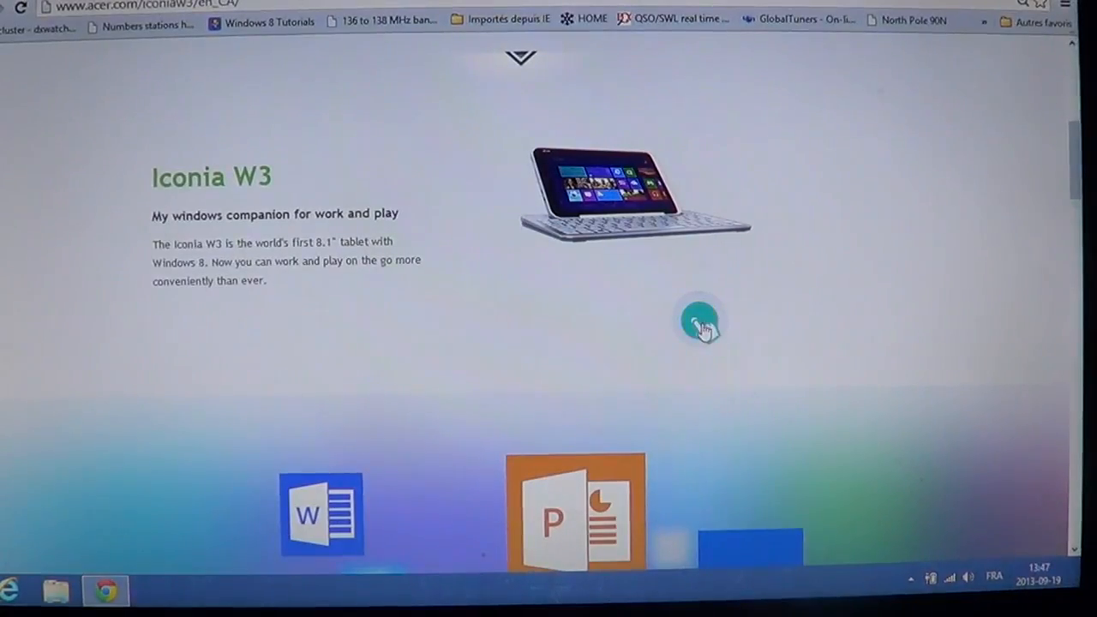
left_click(703, 324)
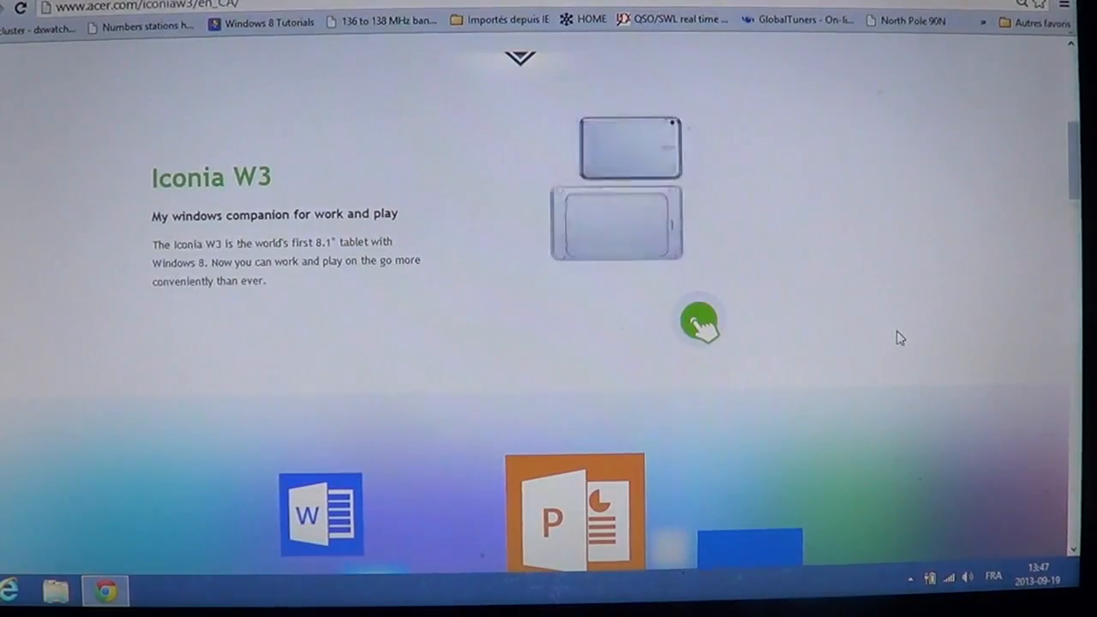